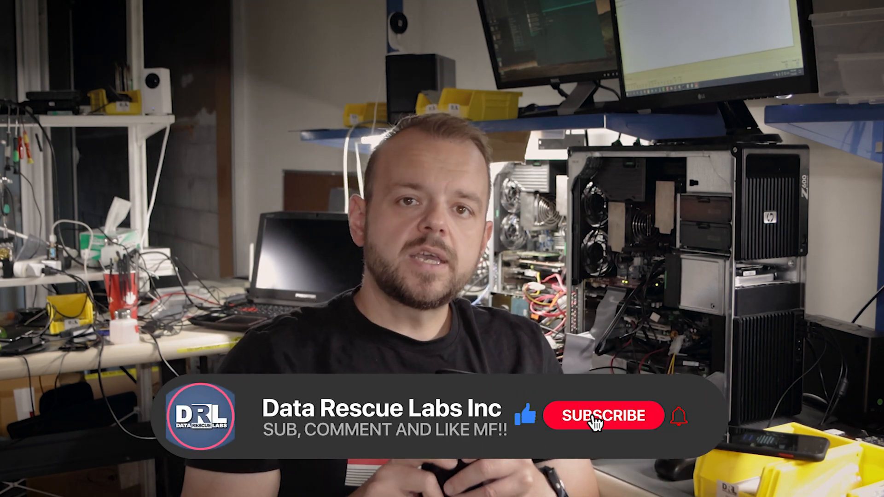
{"action": "left_click", "coordinate": [602, 415]}
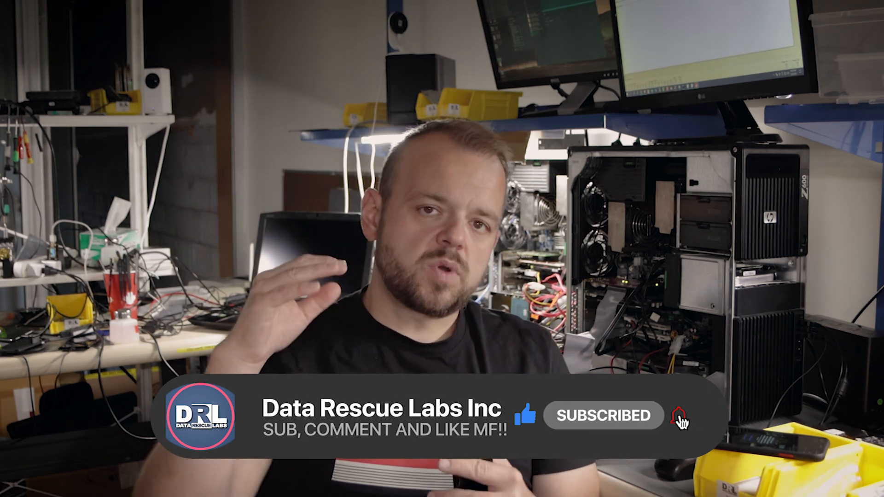
{"action": "left_click", "coordinate": [681, 416]}
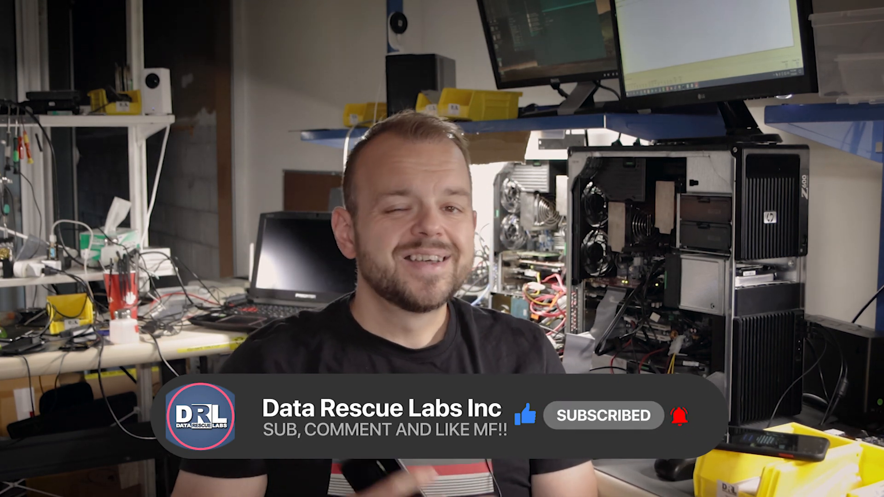